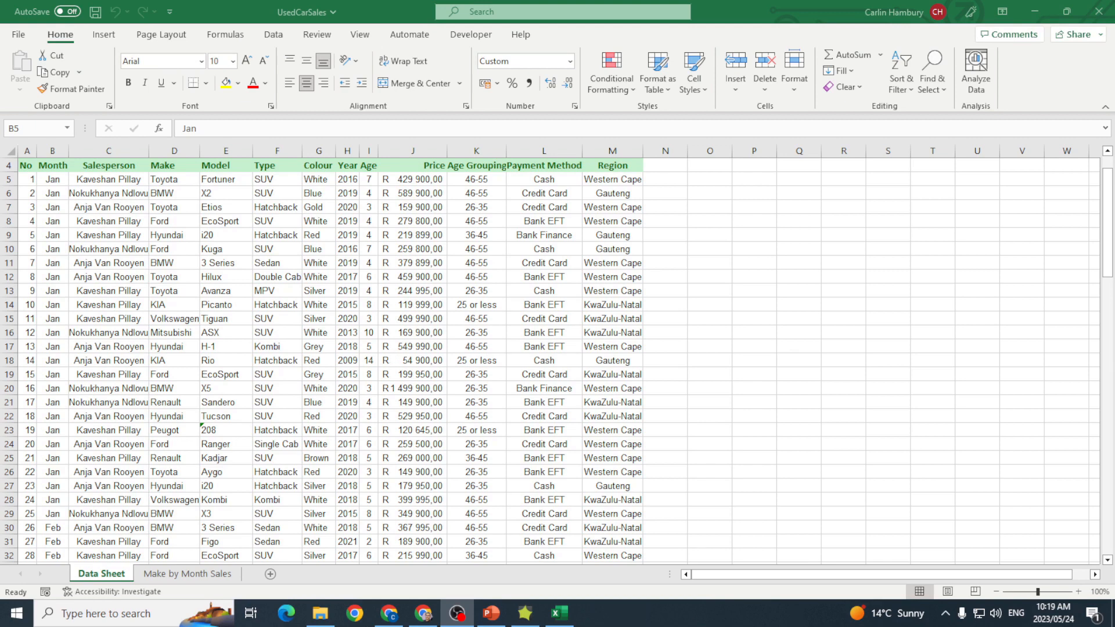
- Insert a PivotTable from the used car sales table onto a new worksheet
{"action": "left_click", "coordinate": [103, 34]}
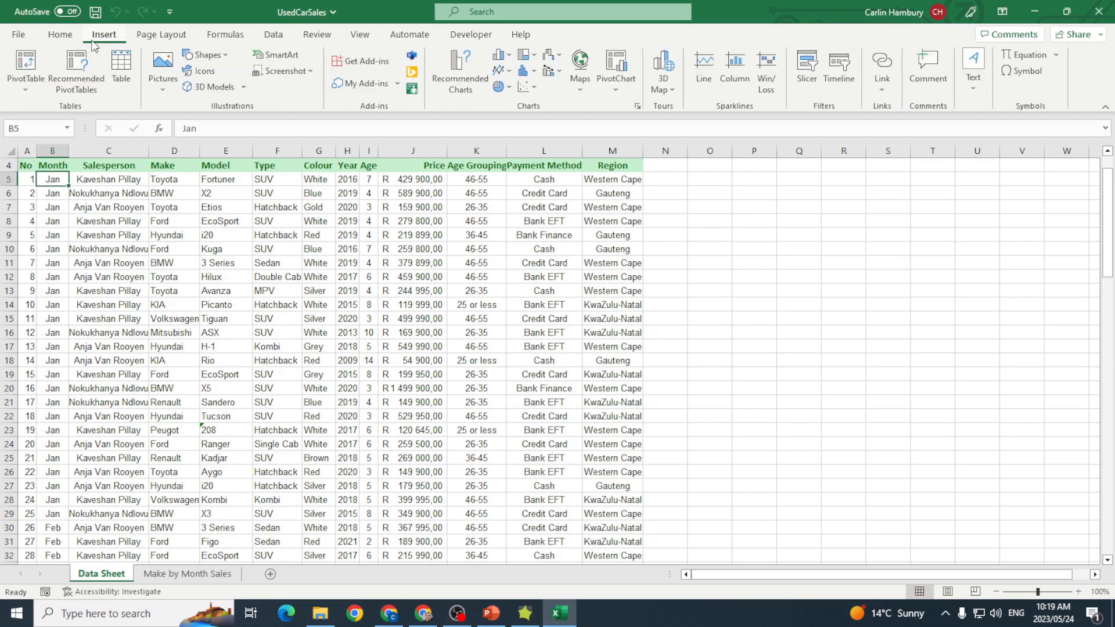
{"action": "left_click", "coordinate": [25, 67]}
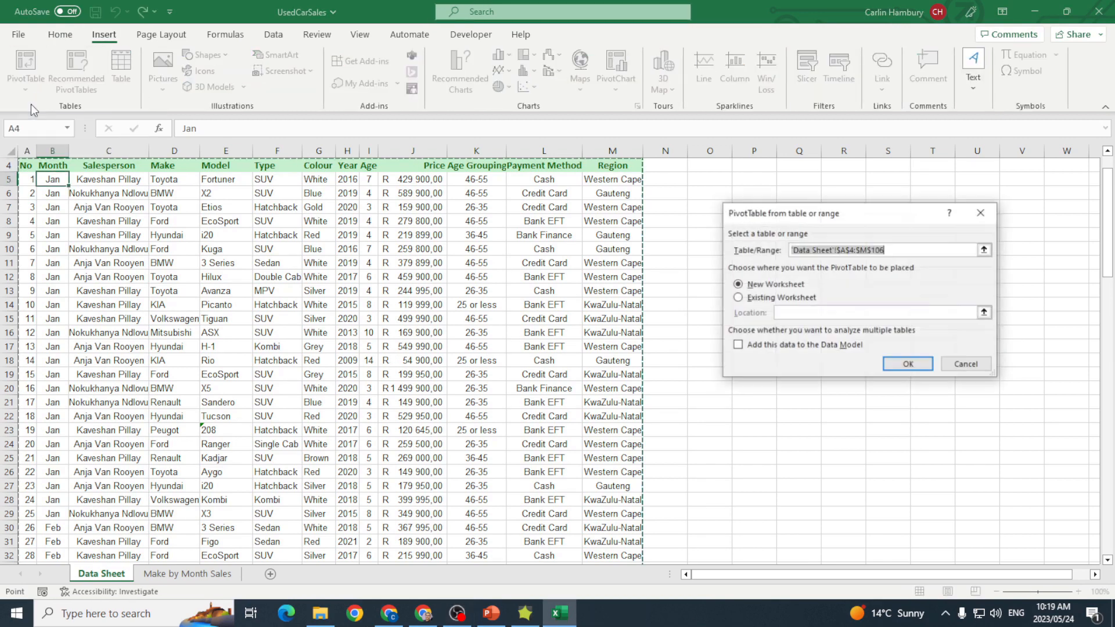
{"action": "mouse_move", "coordinate": [951, 337]}
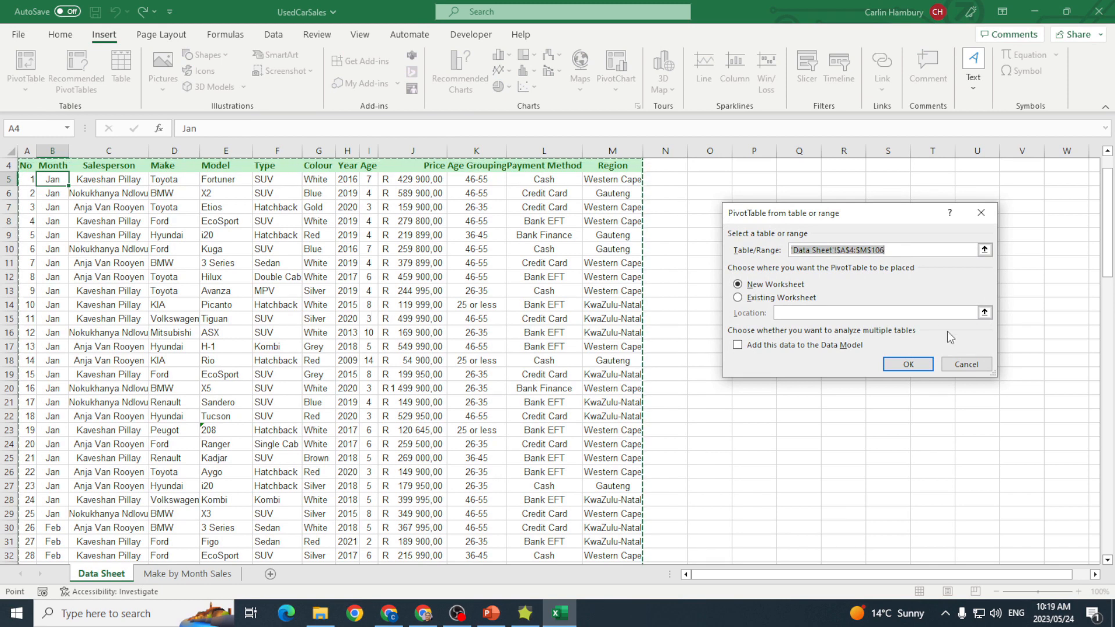
{"action": "left_click", "coordinate": [907, 364]}
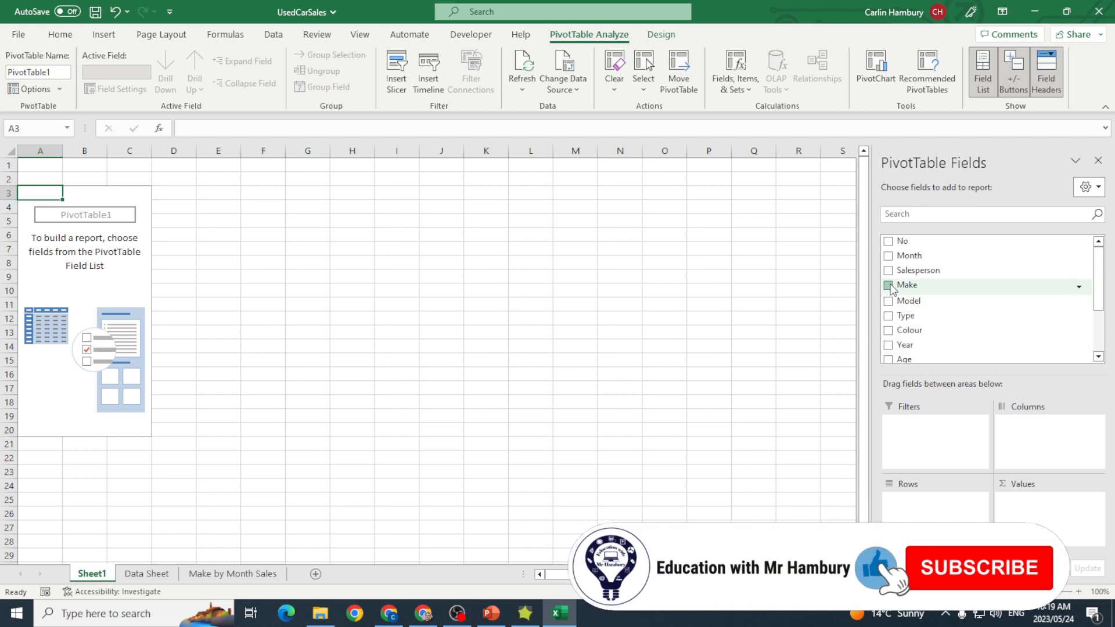
- Add Make to rows, Month to columns and Sum of Price to values
{"action": "left_click", "coordinate": [888, 285]}
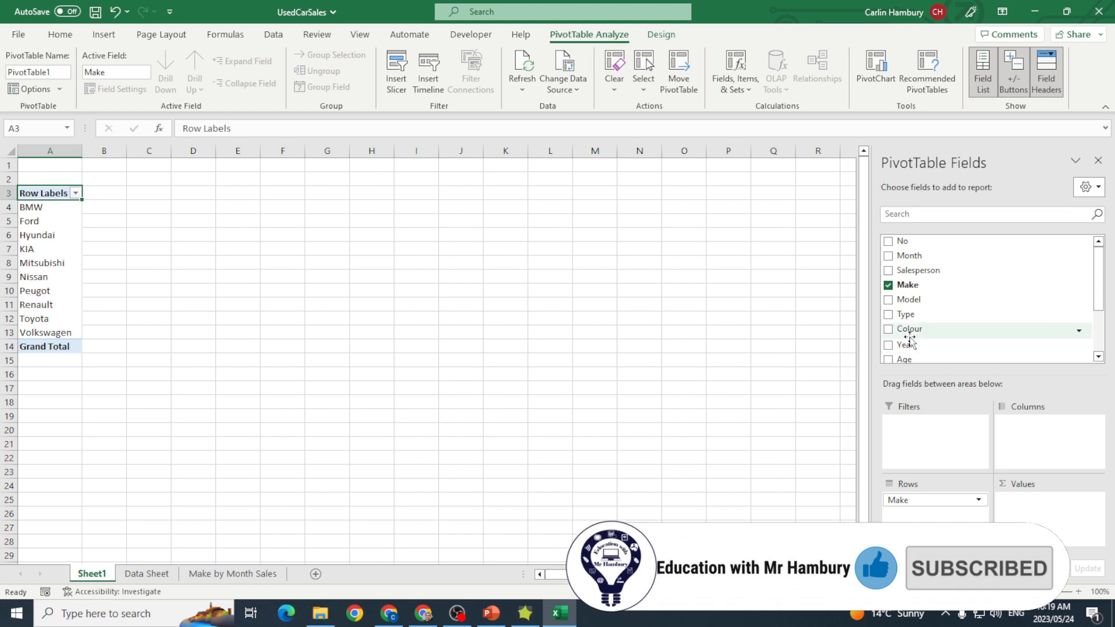
{"action": "left_click", "coordinate": [889, 256]}
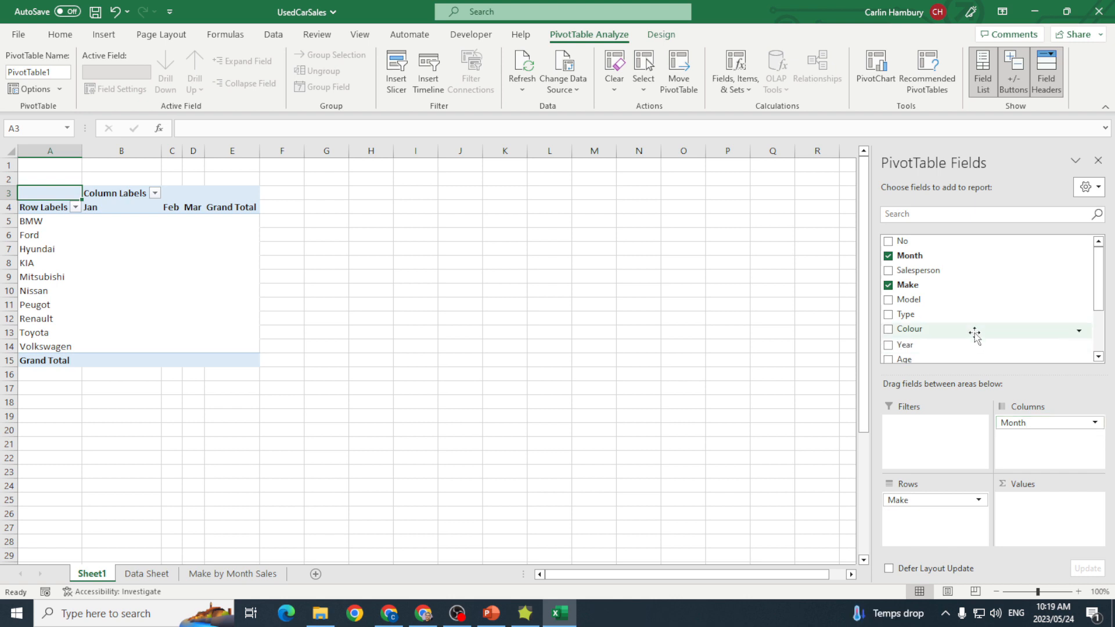
{"action": "scroll", "scroll_direction": "down", "scroll_amount": 3}
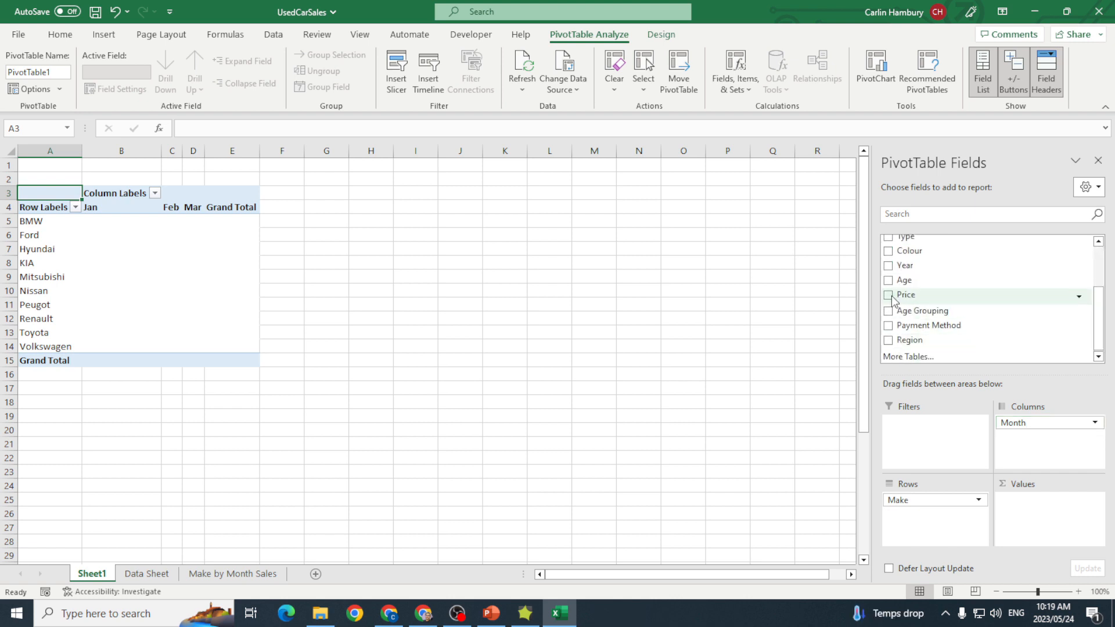
{"action": "left_click", "coordinate": [889, 293]}
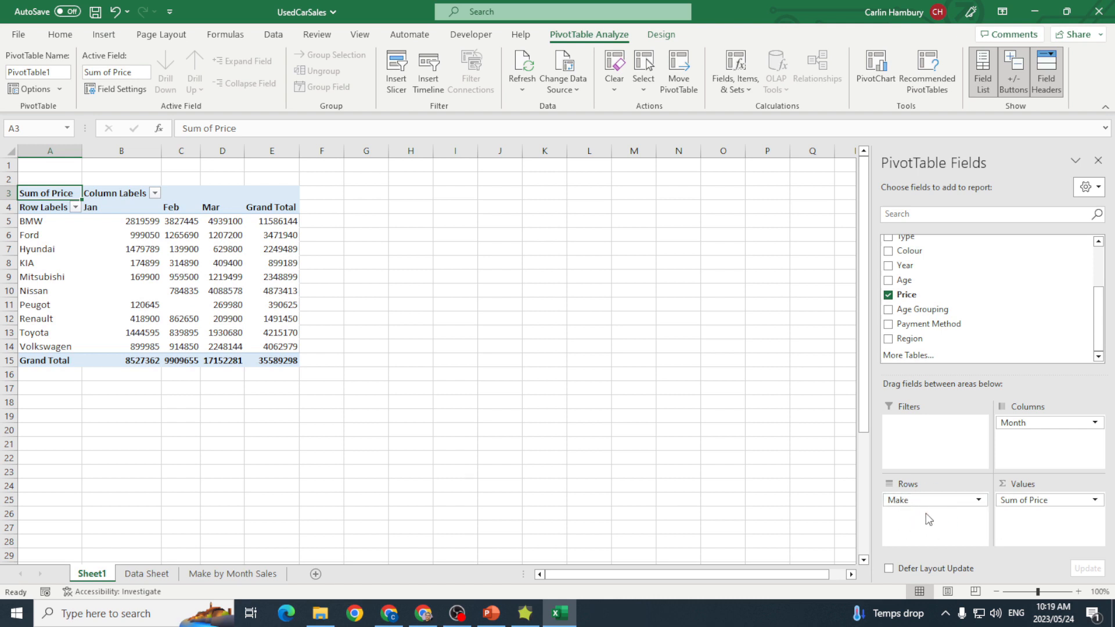
{"action": "mouse_move", "coordinate": [929, 309]}
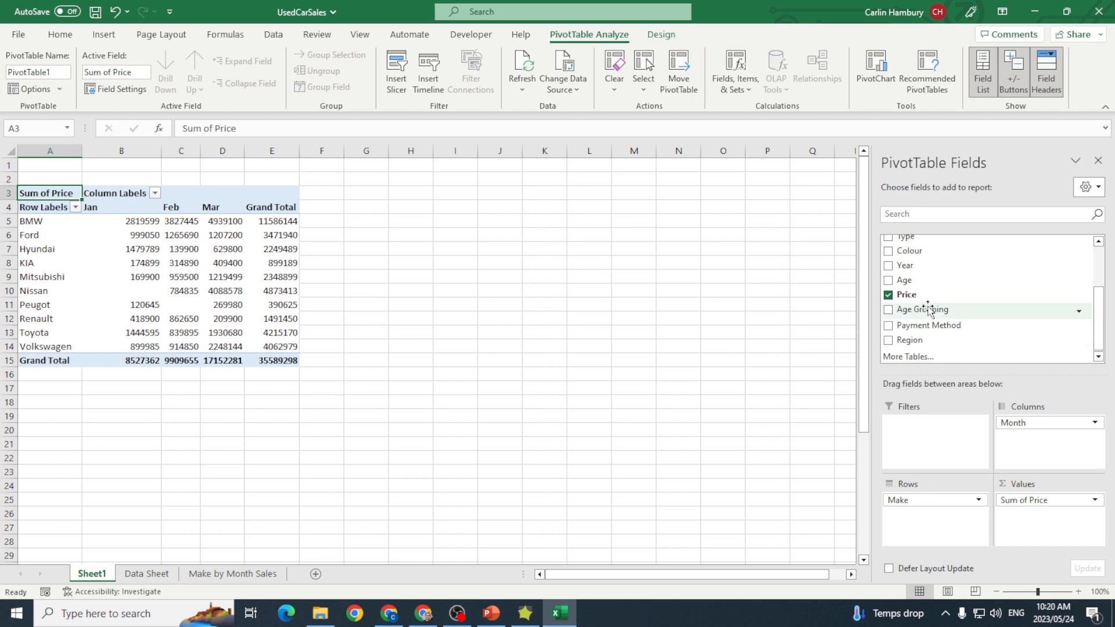
{"action": "mouse_move", "coordinate": [917, 318]}
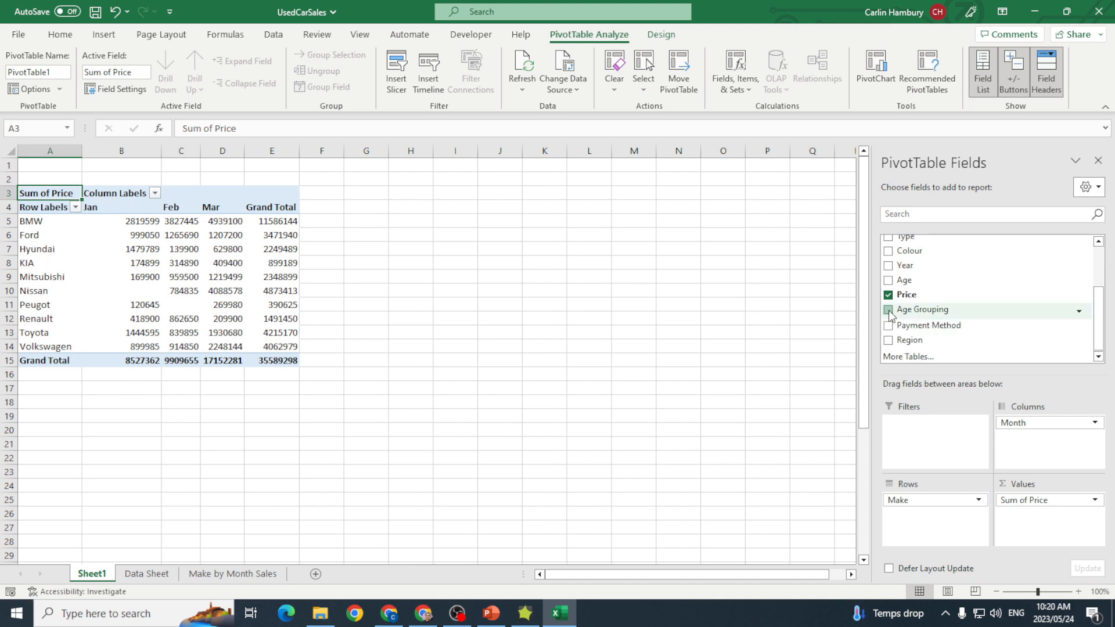
- Add Age Grouping to the rows beneath Make, toggling it off and back on
{"action": "left_click", "coordinate": [889, 309]}
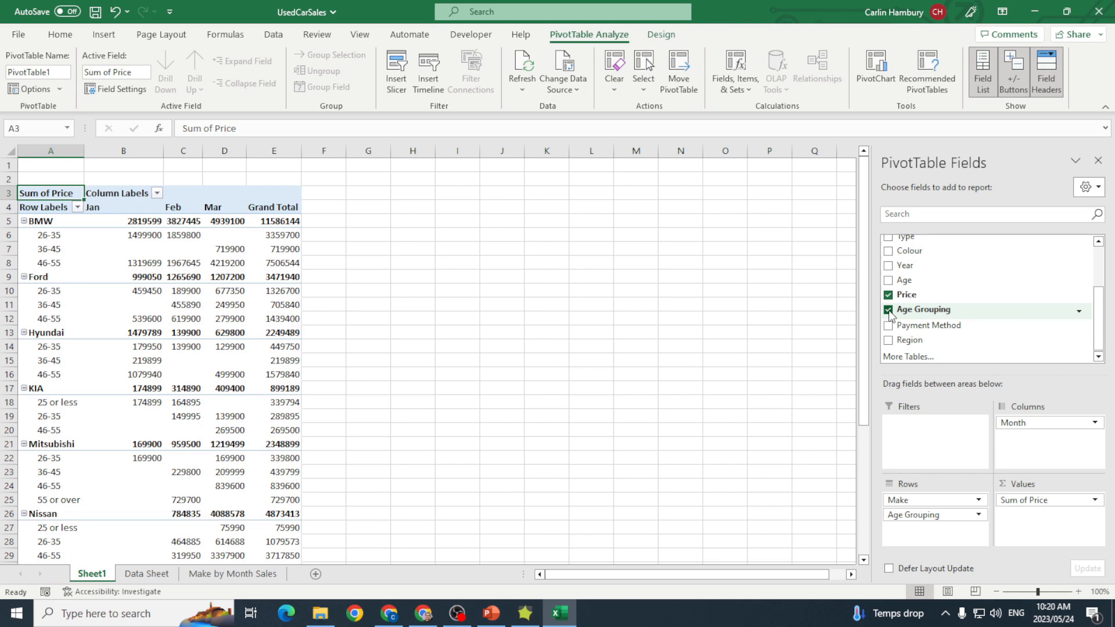
{"action": "left_click", "coordinate": [888, 309]}
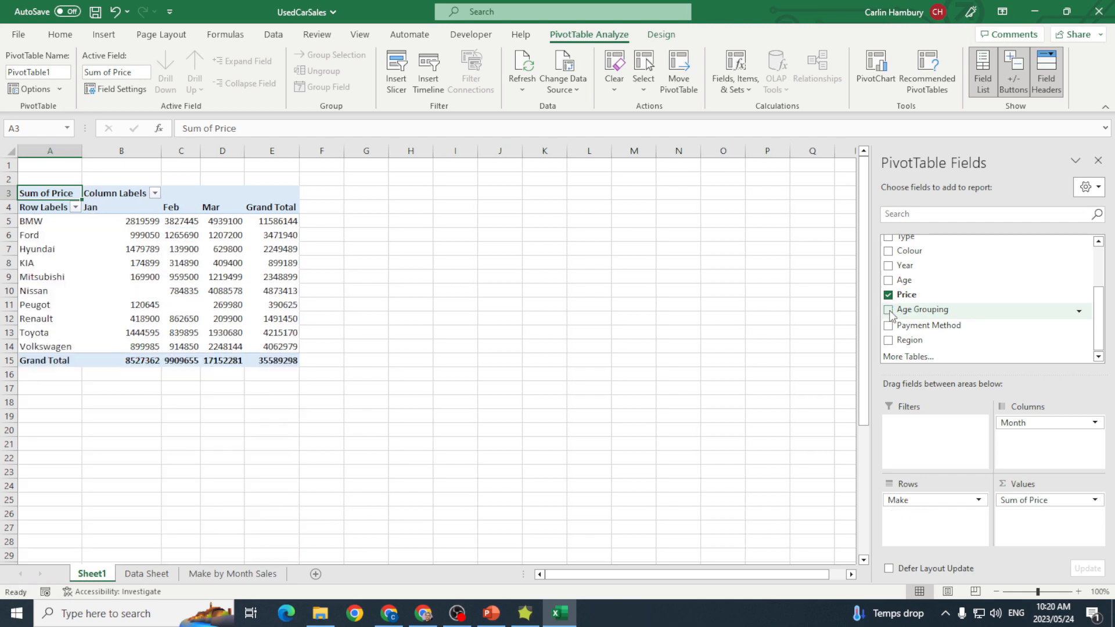
{"action": "left_click", "coordinate": [888, 309]}
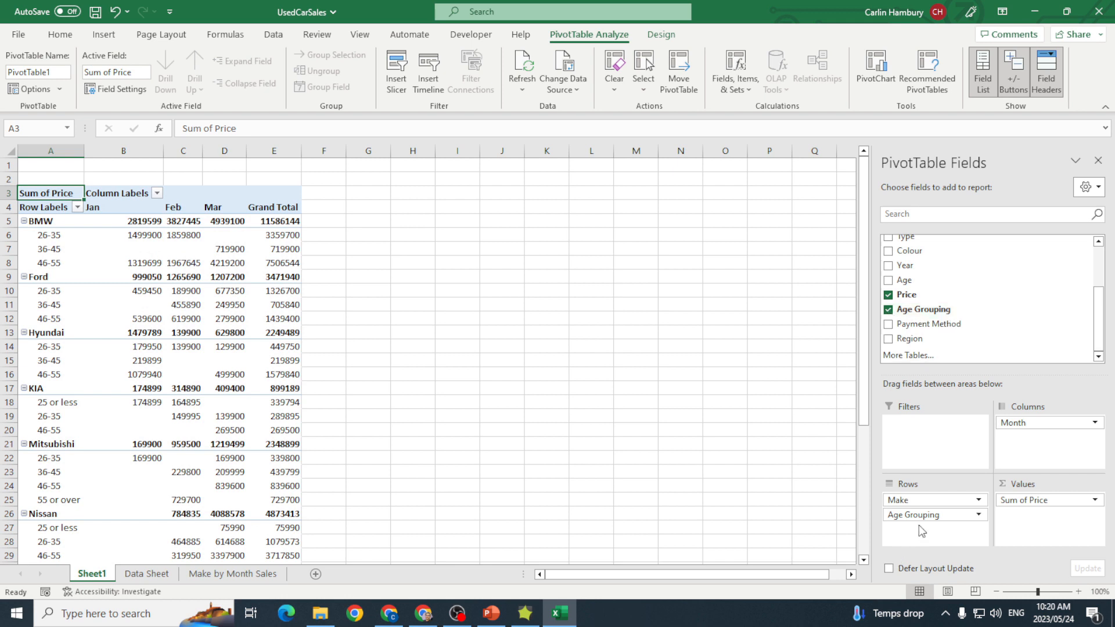
{"action": "mouse_move", "coordinate": [911, 527]}
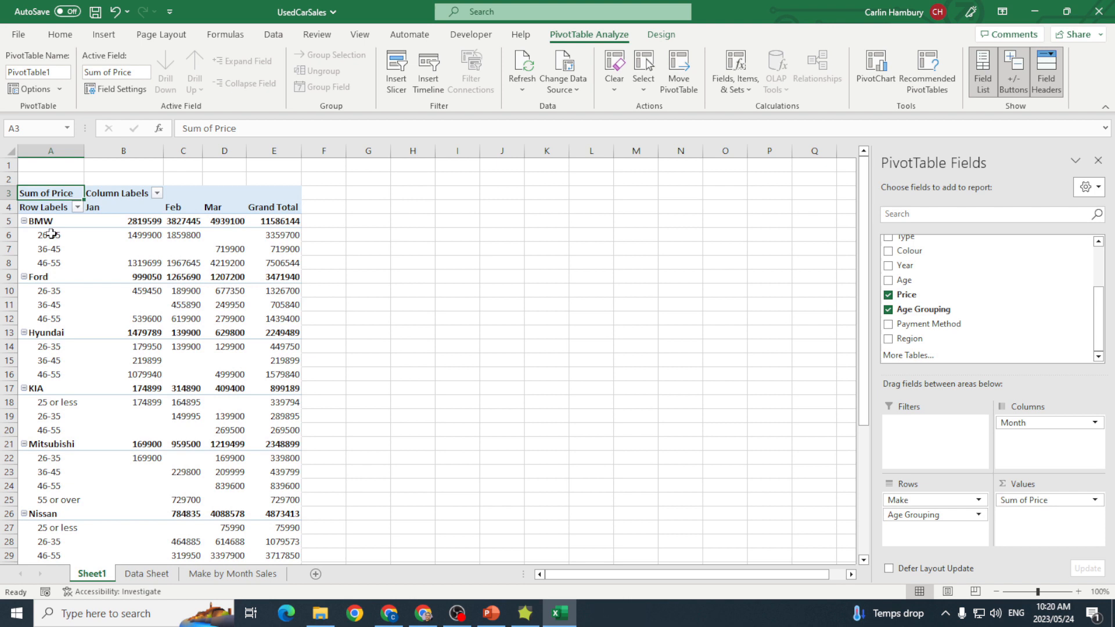
{"action": "mouse_move", "coordinate": [214, 463]}
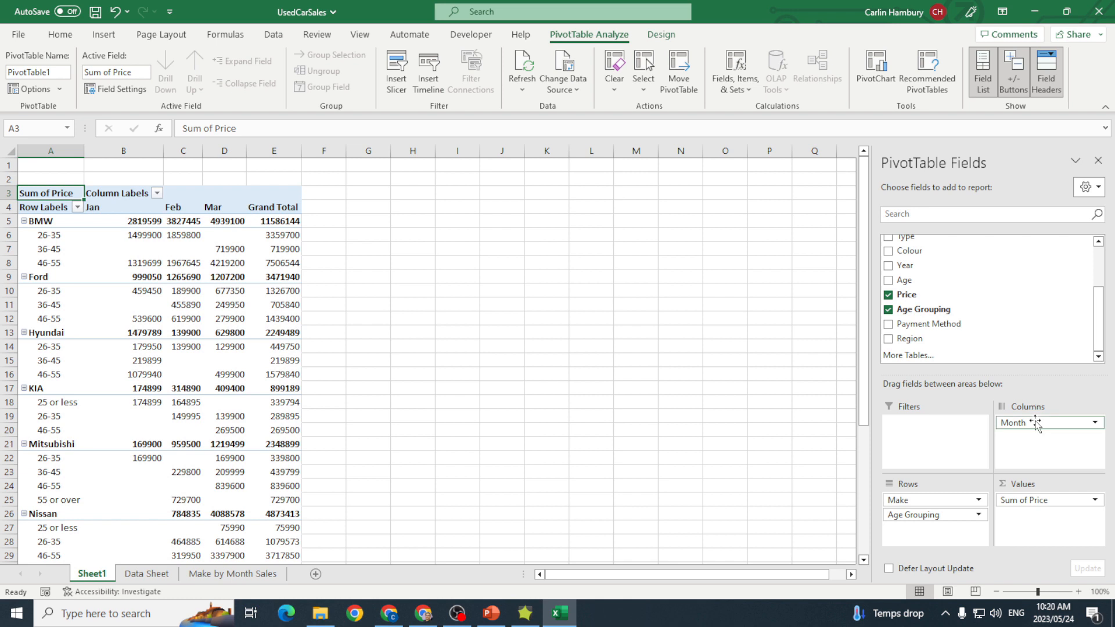
{"action": "mouse_move", "coordinate": [1044, 447]}
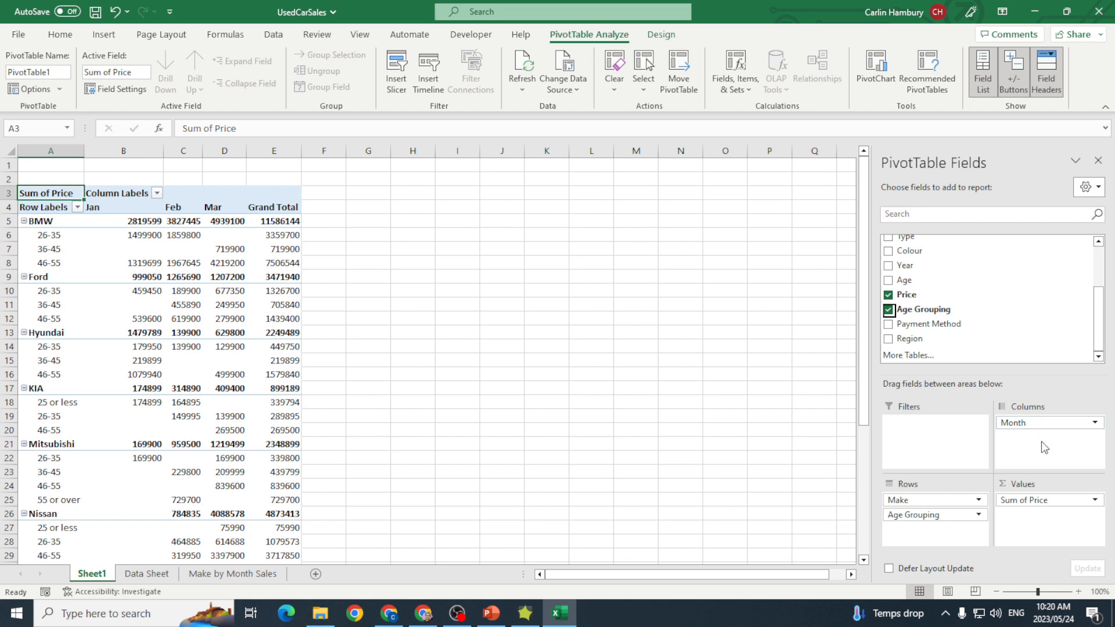
- Add Type to the columns beneath Month as a second grouping
{"action": "scroll", "scroll_direction": "up", "scroll_amount": 3}
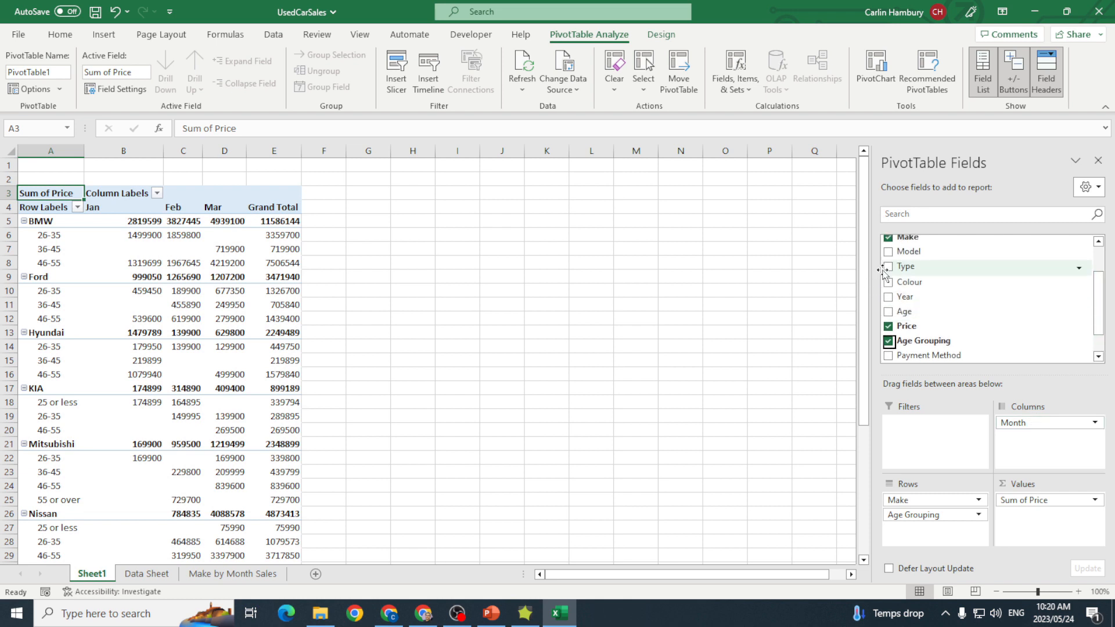
{"action": "left_click", "coordinate": [888, 267]}
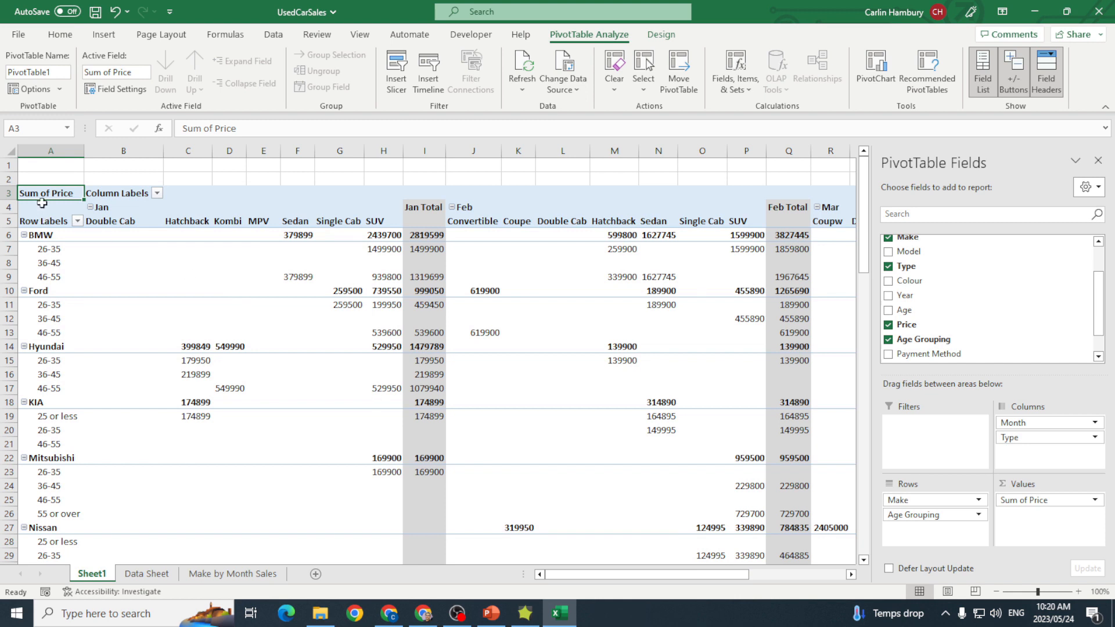
{"action": "mouse_move", "coordinate": [44, 528]}
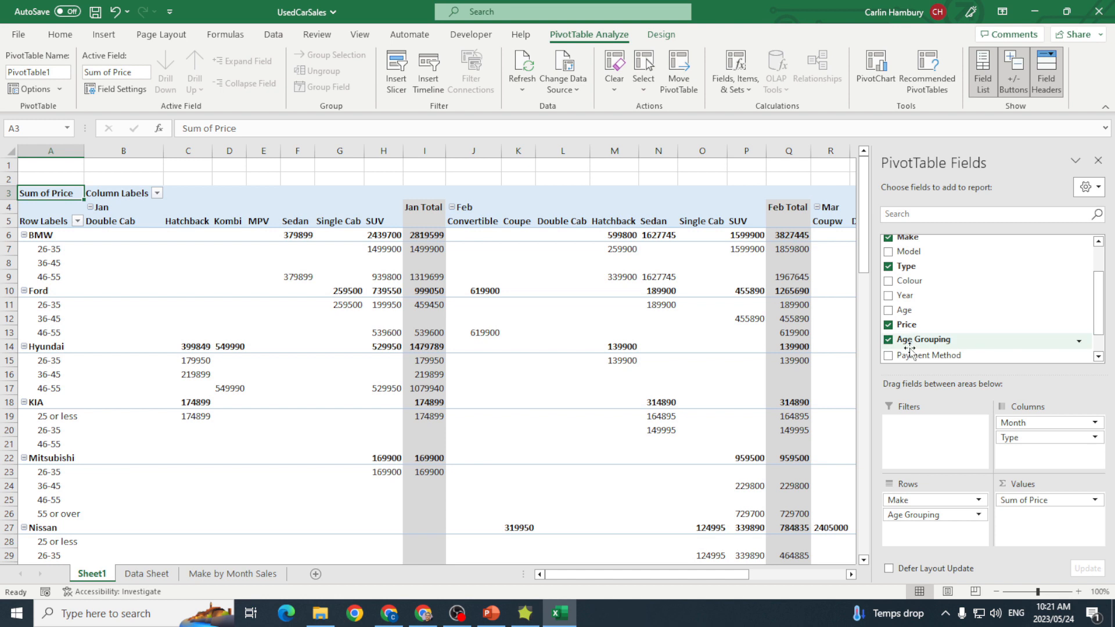
{"action": "mouse_move", "coordinate": [921, 326]}
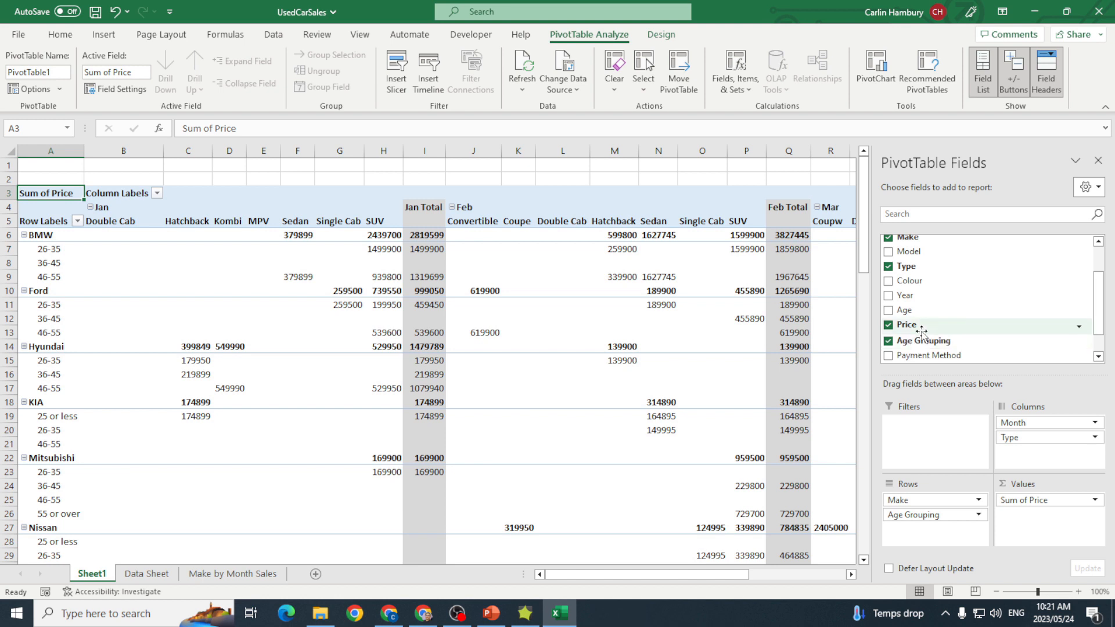